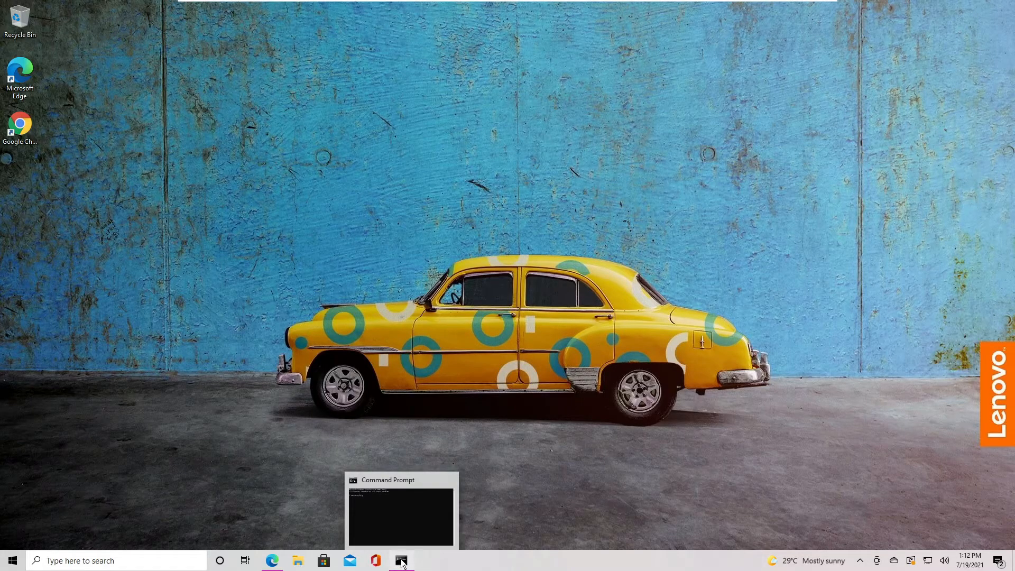
# Restore the Command Prompt window showing flutter doctor results with no issues found
pyautogui.click(401, 560)
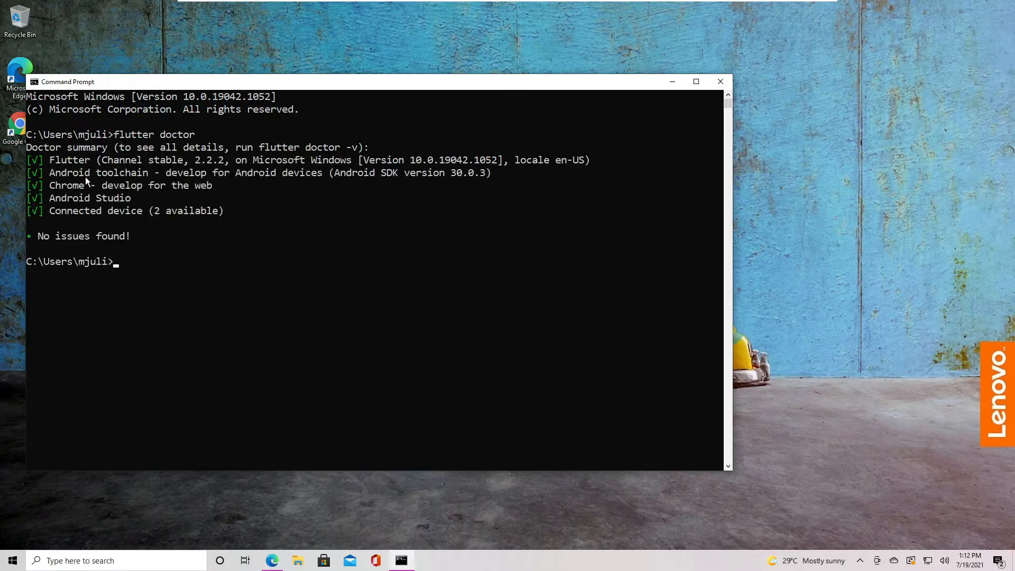
pyautogui.moveTo(57, 223)
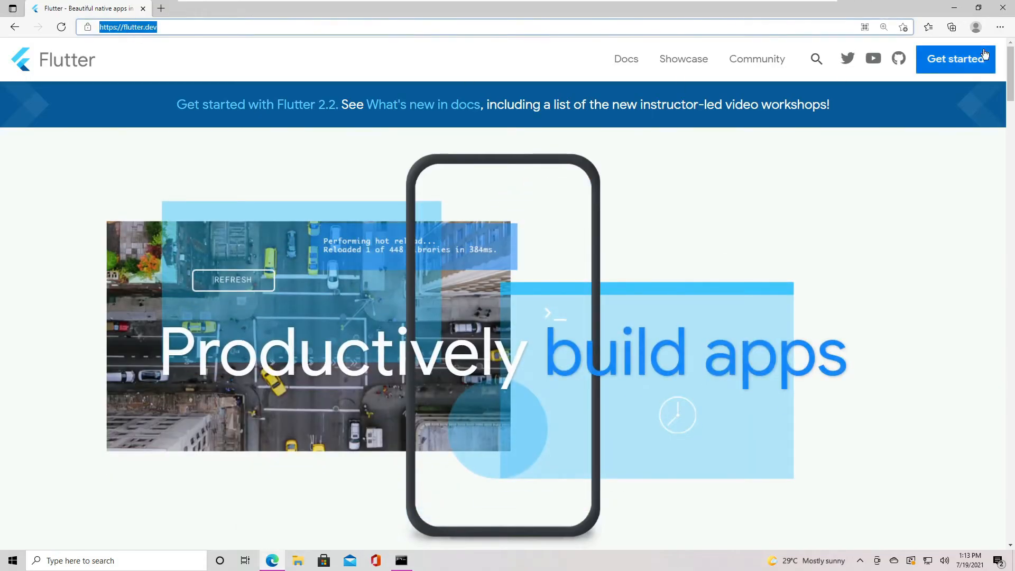
# Navigate from Flutter Get started to the VS Code editor setup and follow its VS Code link
pyautogui.click(955, 59)
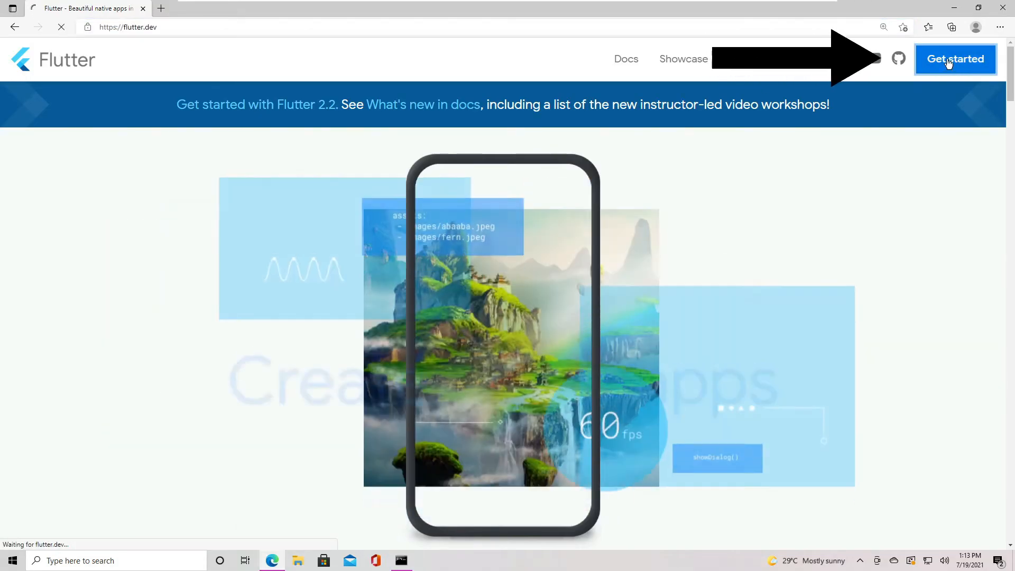
pyautogui.click(956, 59)
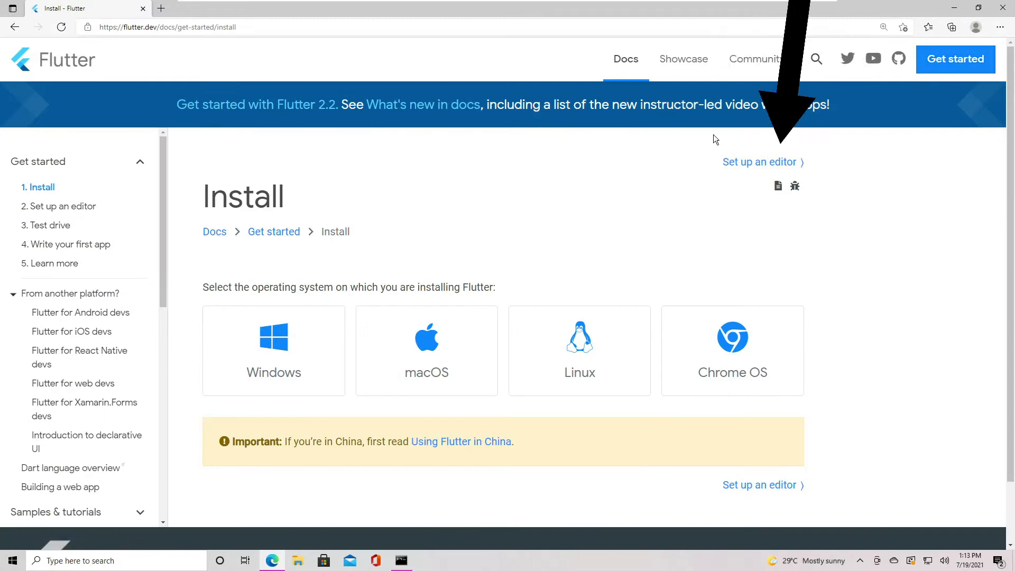
pyautogui.click(758, 162)
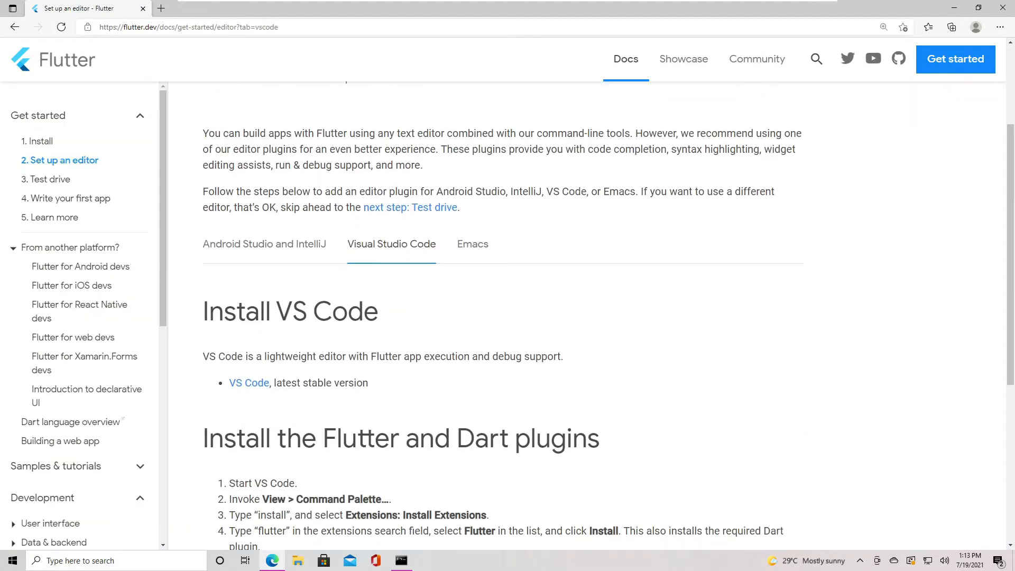
pyautogui.moveTo(390, 212)
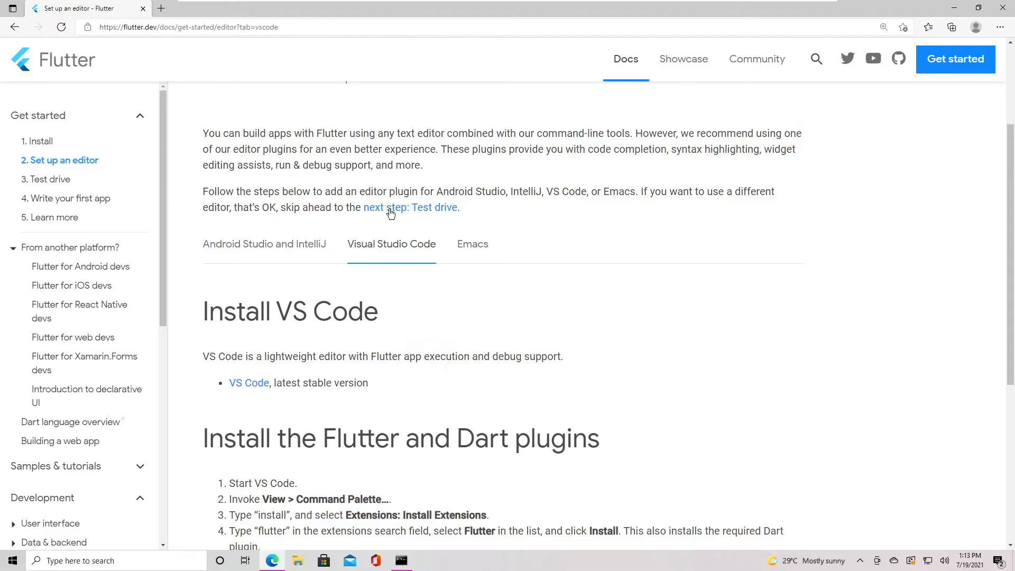
pyautogui.moveTo(436, 191); pyautogui.dragTo(637, 191)
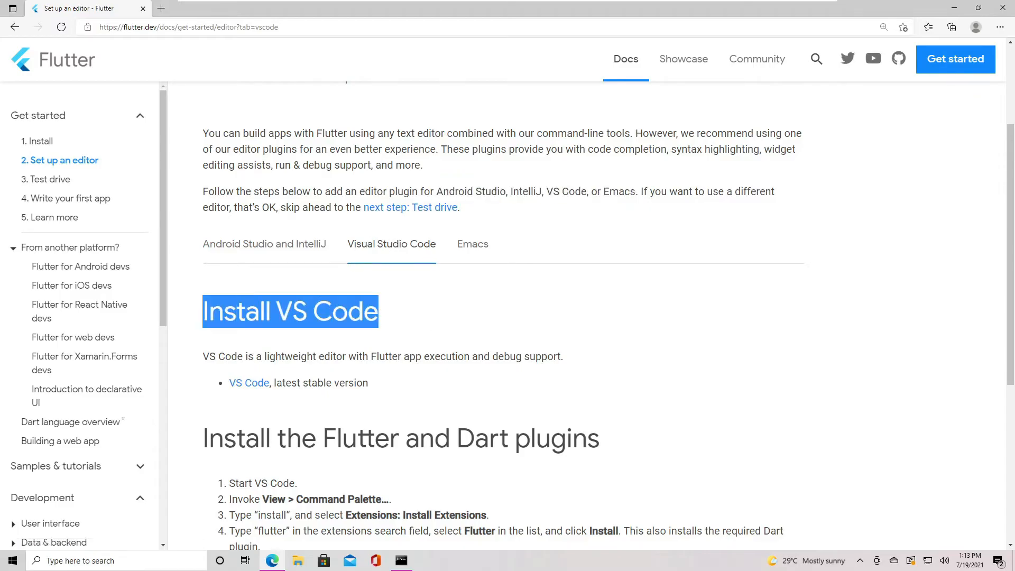
pyautogui.click(248, 382)
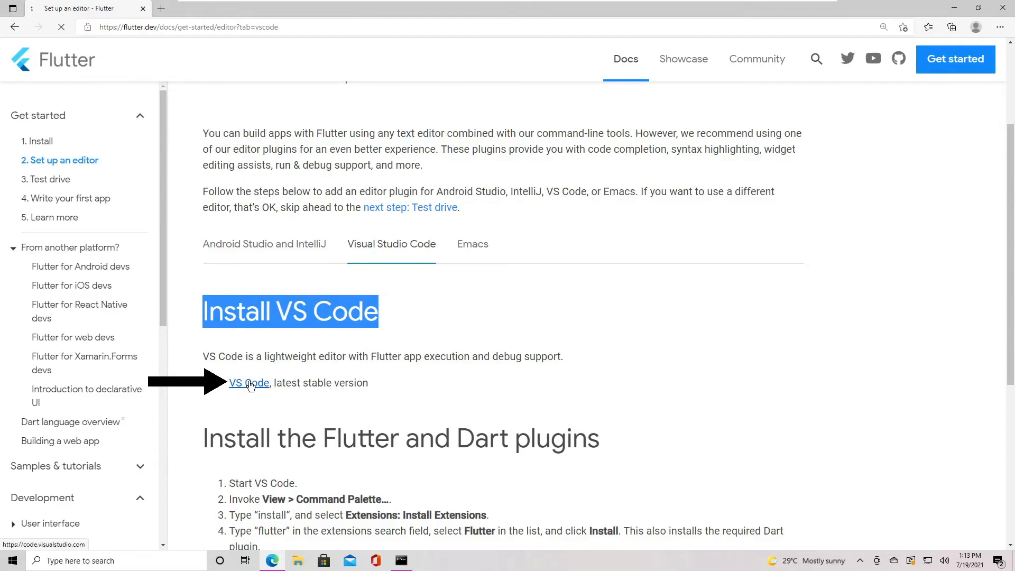
pyautogui.click(249, 383)
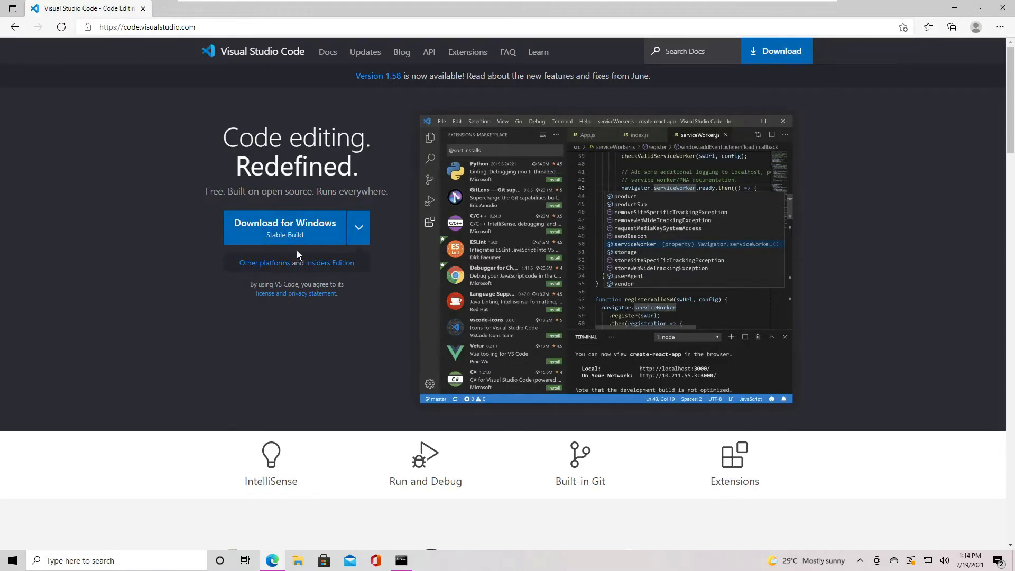
# Download the Stable Windows x64 User Installer from the Download for Windows dropdown
pyautogui.click(358, 227)
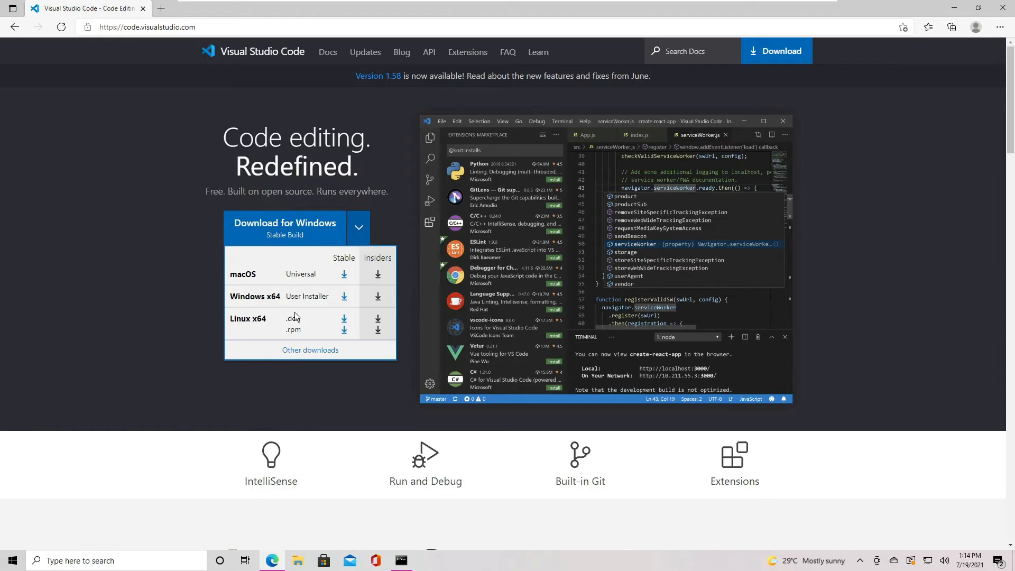
pyautogui.click(285, 223)
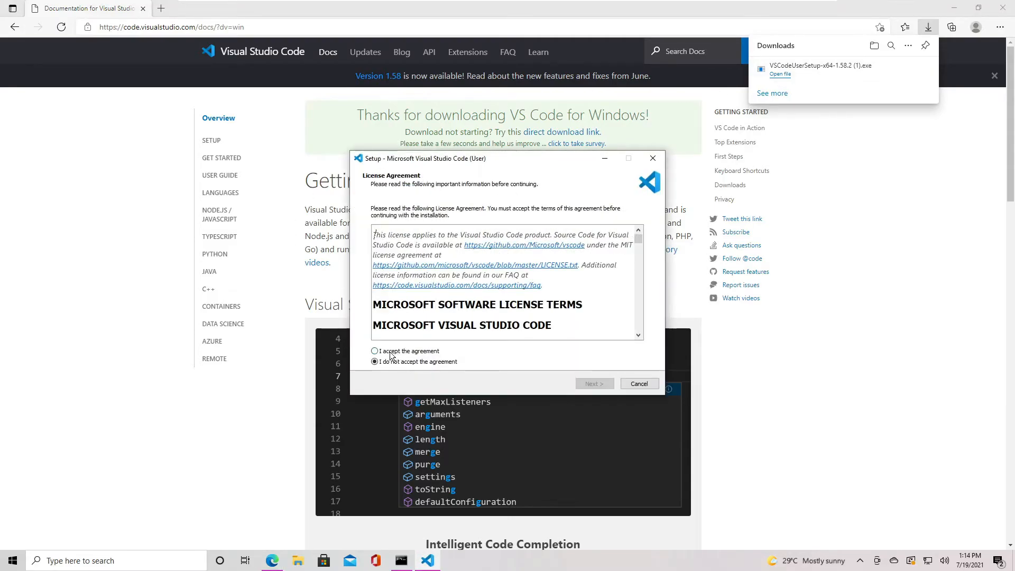
# Accept the VS Code license and install with the default folder and additional tasks
pyautogui.click(374, 351)
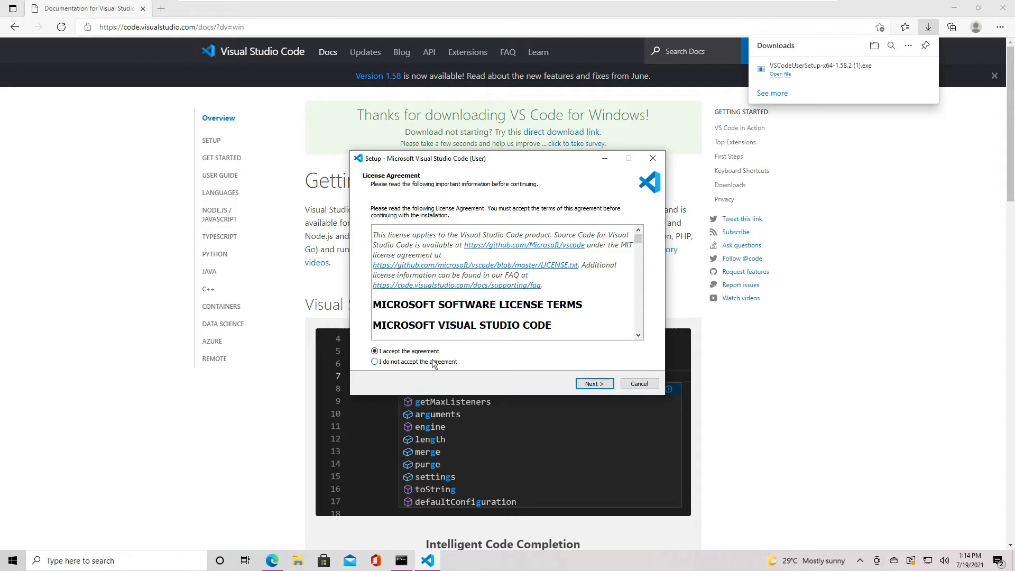
pyautogui.click(595, 383)
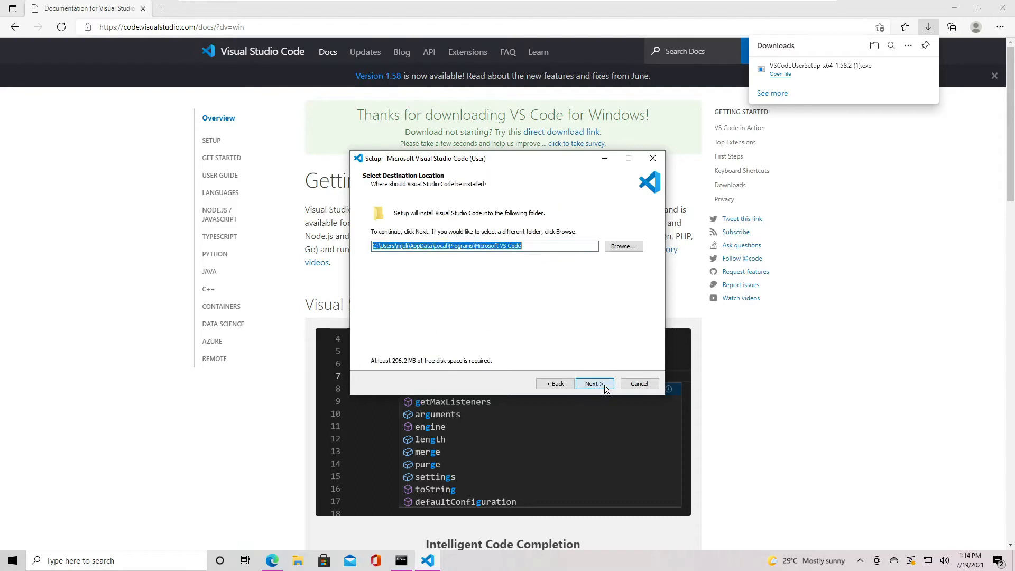
pyautogui.click(594, 383)
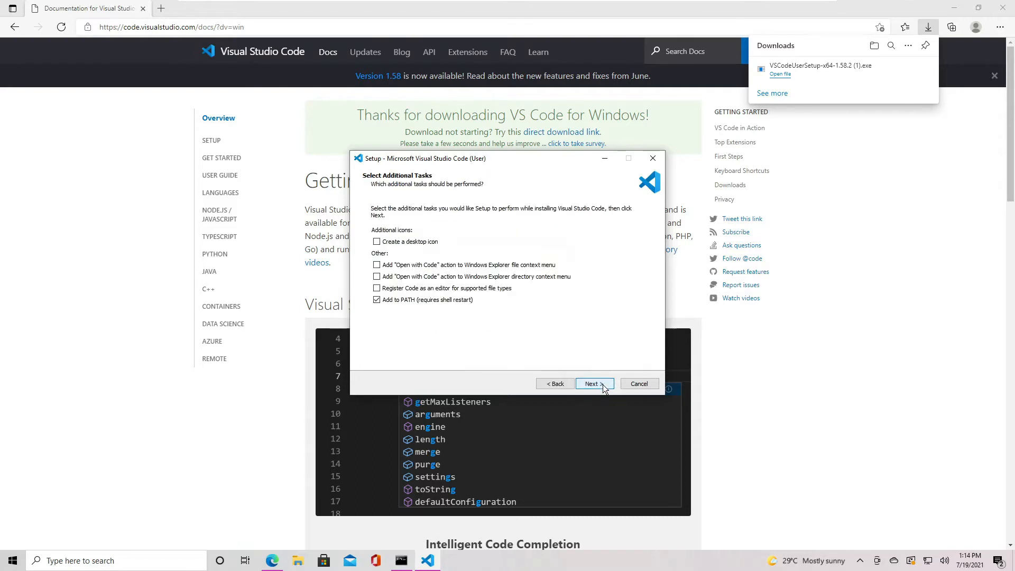
pyautogui.click(594, 383)
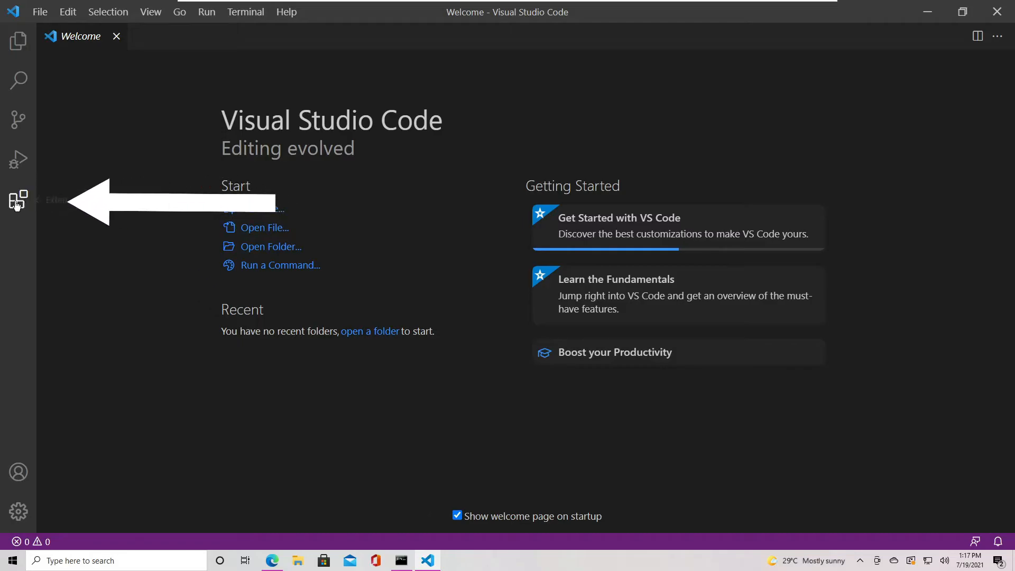
# Search extensions for 'flutter' and install the Flutter extension by Dart Code
pyautogui.click(17, 198)
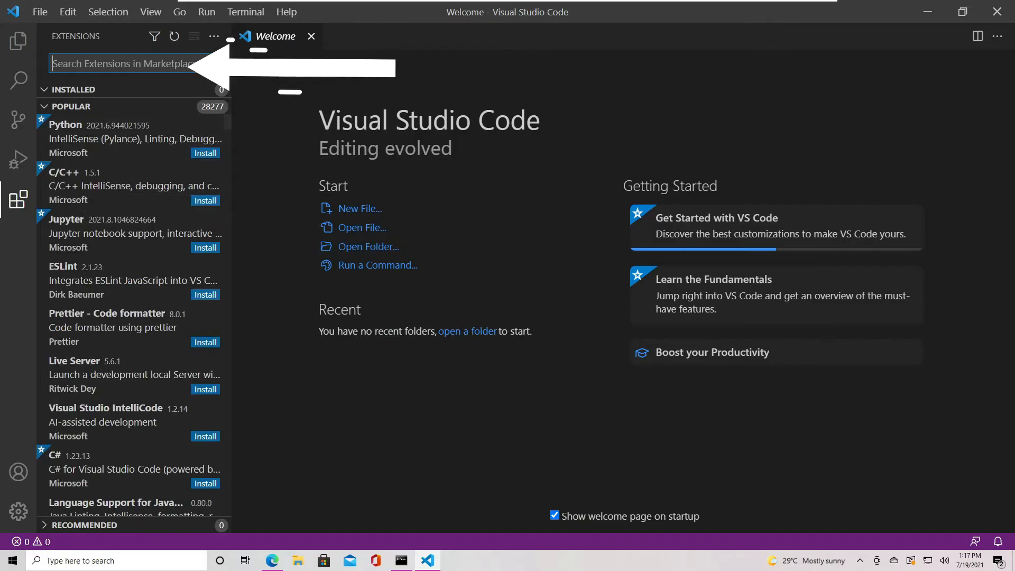
pyautogui.write('fi')
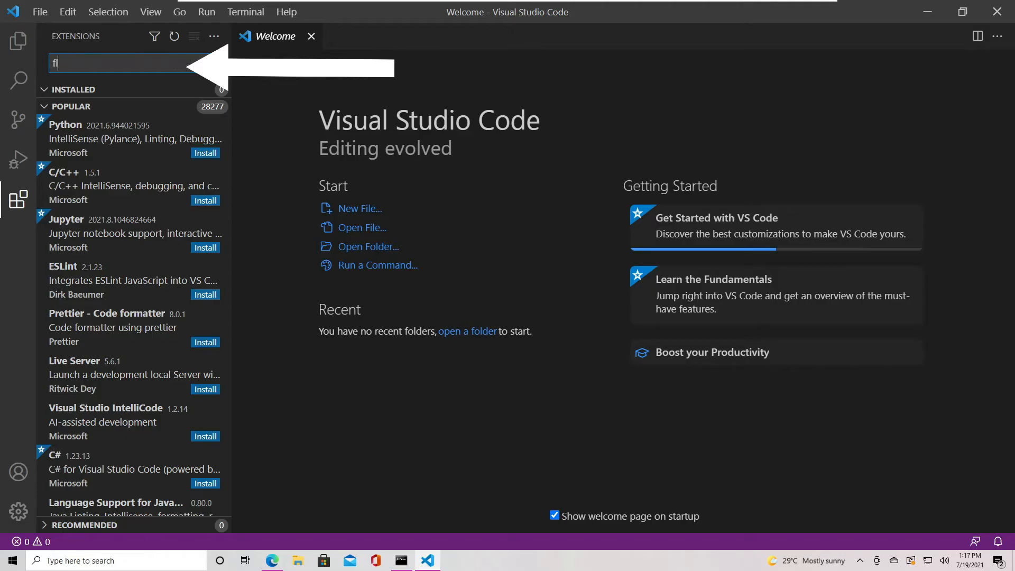
pyautogui.write('lutter')
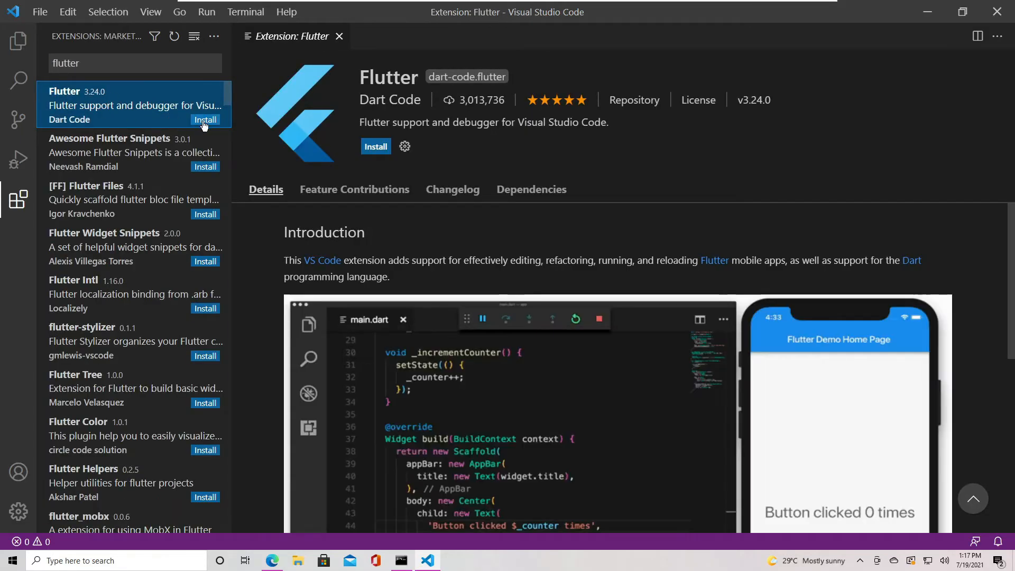
pyautogui.click(376, 145)
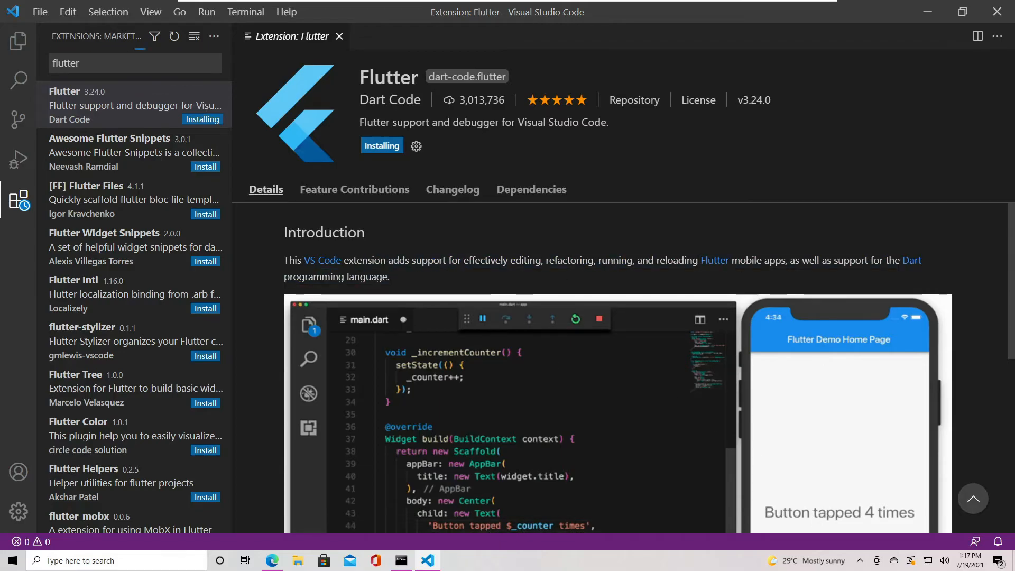
pyautogui.moveTo(460, 260); pyautogui.dragTo(626, 260)
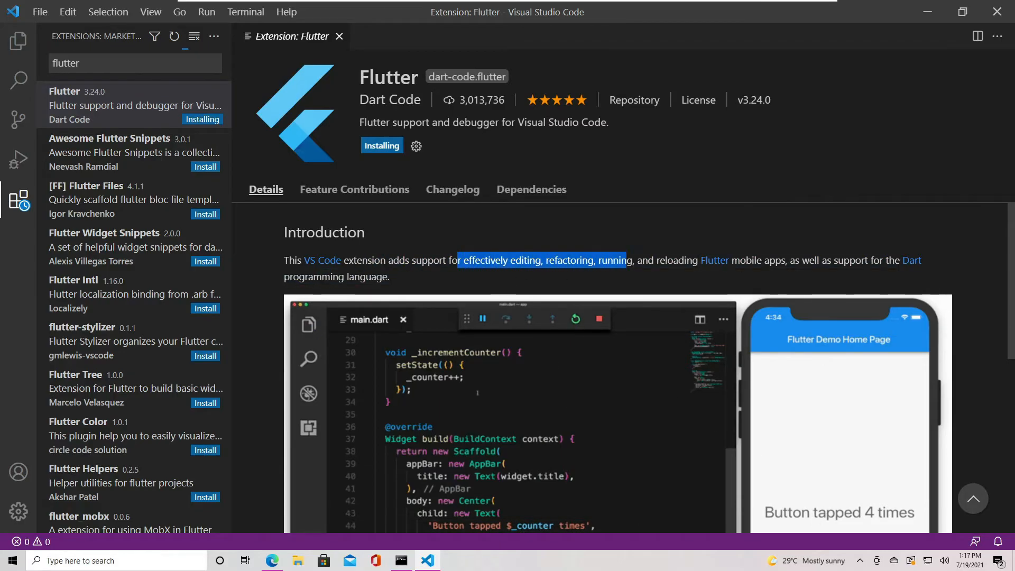
pyautogui.click(486, 250)
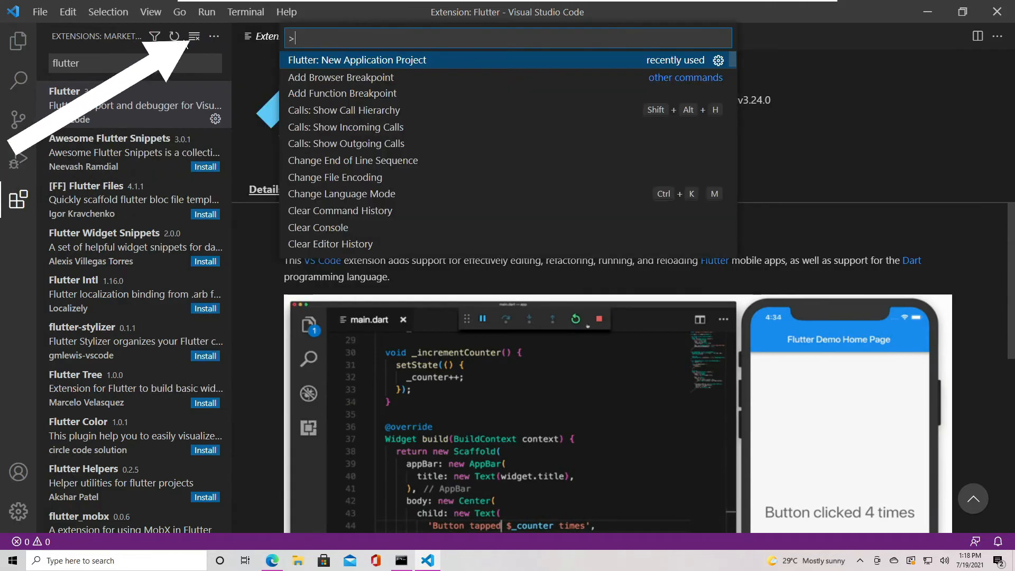
# Run Flutter: New Application Project and pick the Flutter apps folder as its location
pyautogui.write('flut')
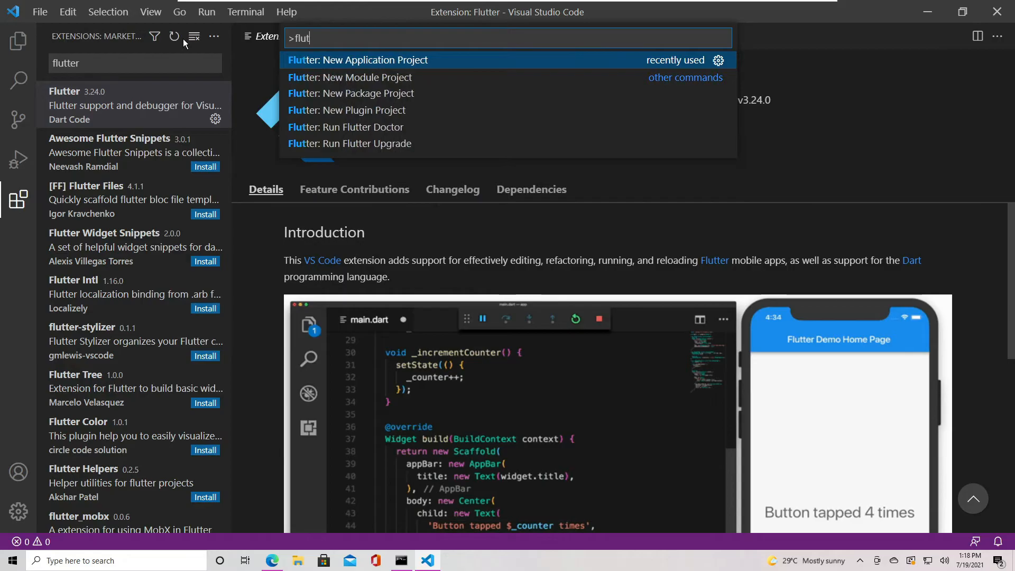
pyautogui.write('ter')
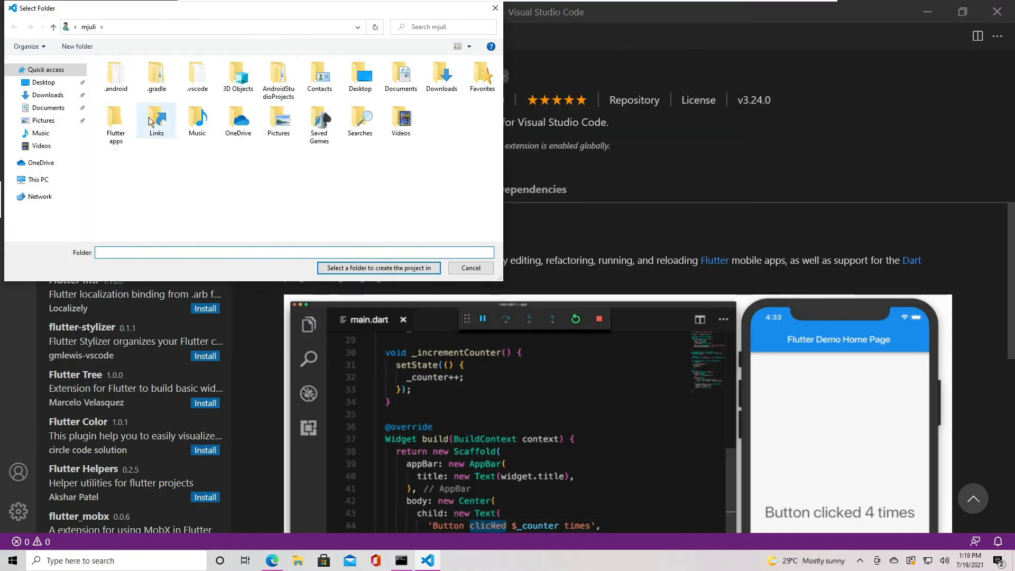
pyautogui.doubleClick(115, 117)
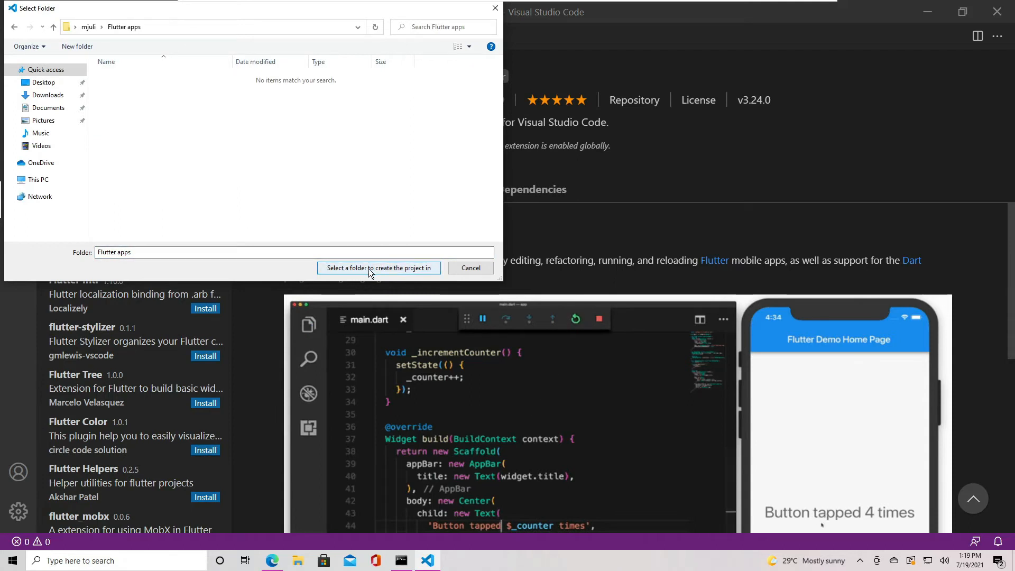
pyautogui.click(379, 269)
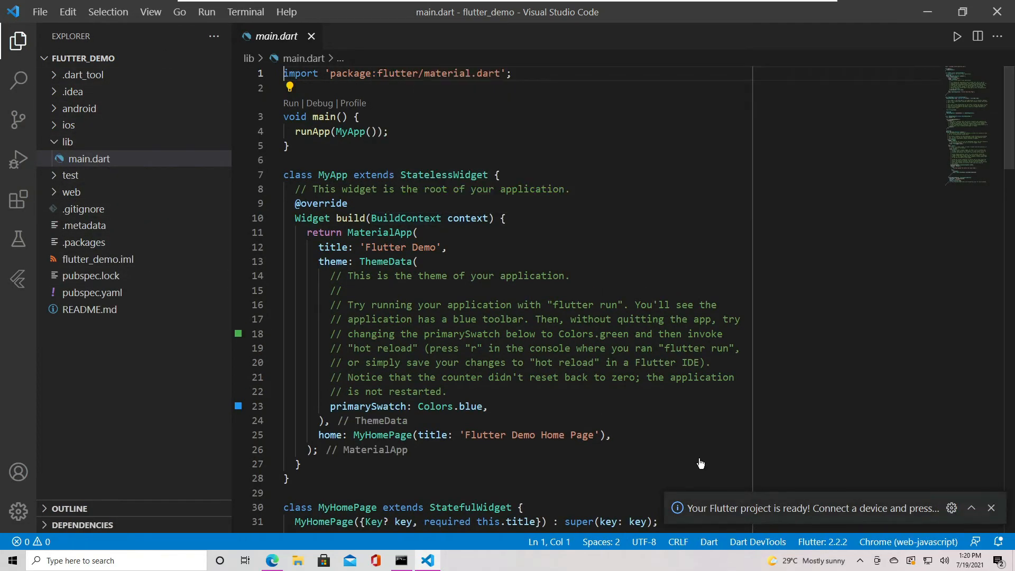
# Launch the flutter_demo app in Chrome with Run > Start Debugging
pyautogui.click(207, 11)
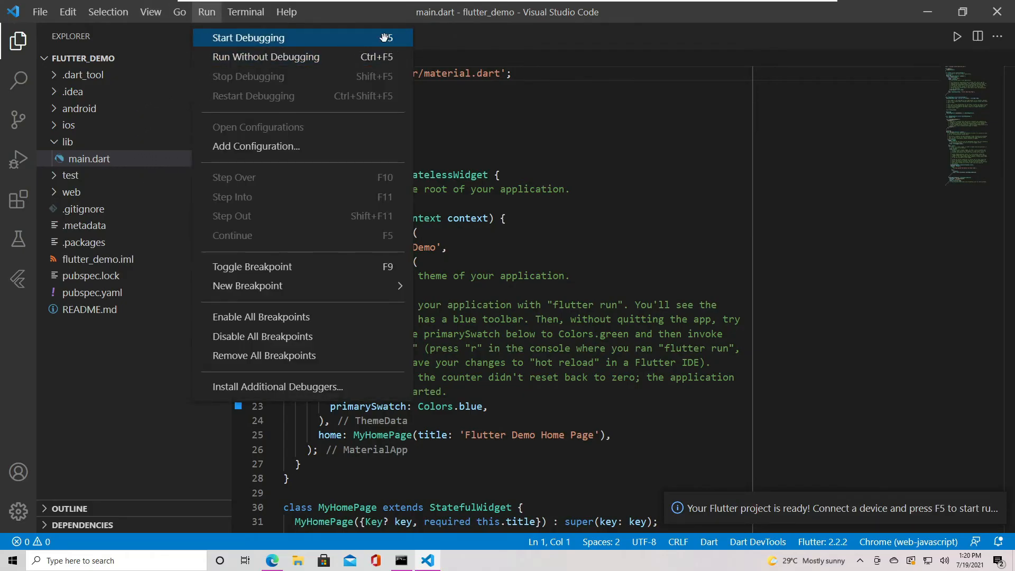
pyautogui.click(248, 37)
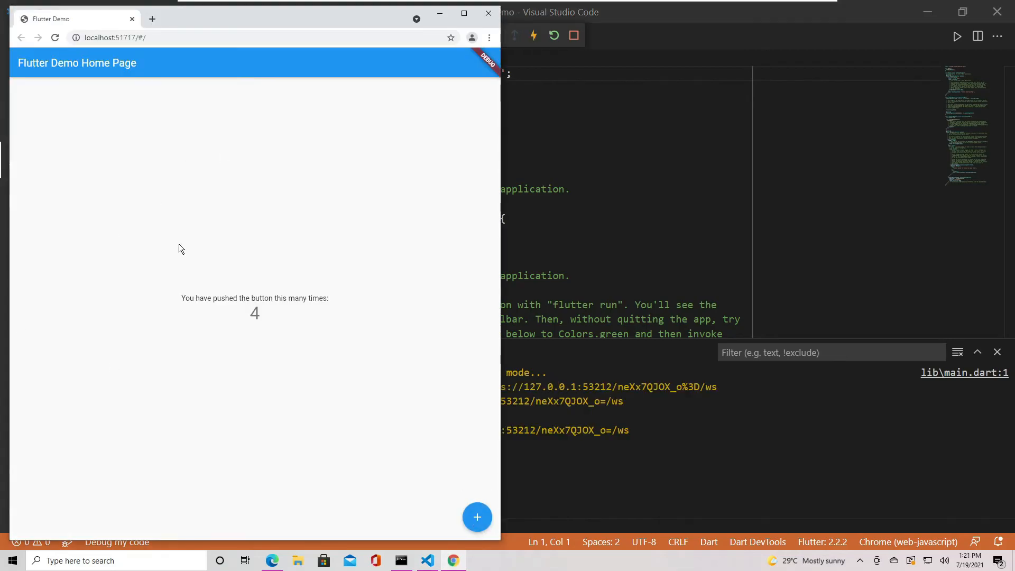
pyautogui.moveTo(834, 542)
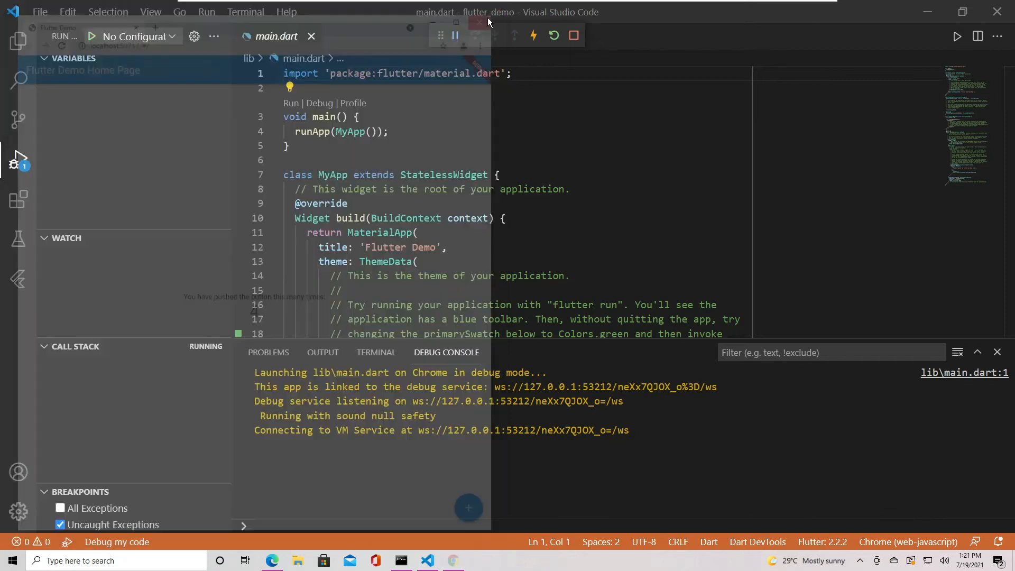
# Stop the Chrome debug session and select Pixel 2 XL as the target device
pyautogui.click(574, 35)
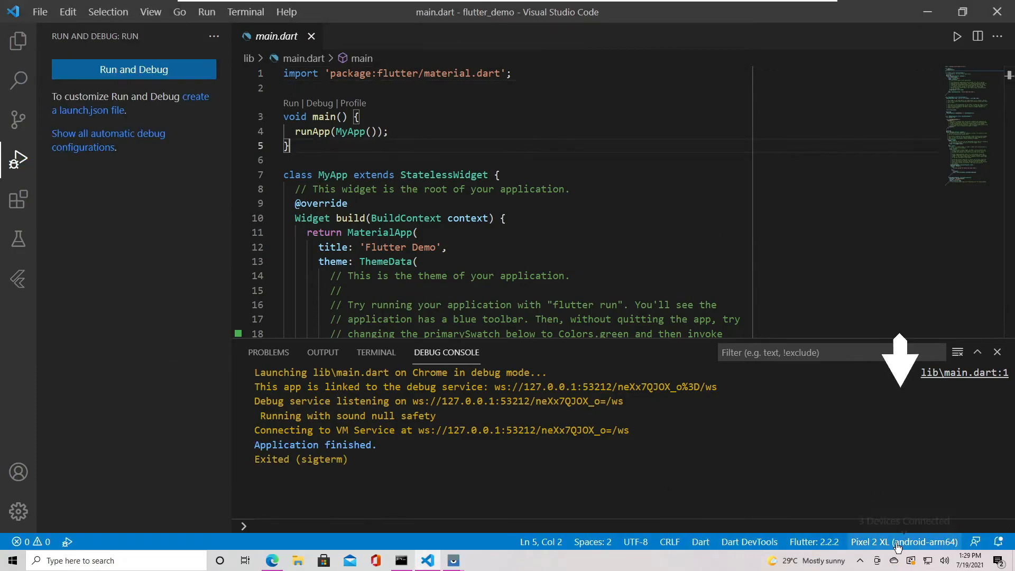
pyautogui.click(904, 541)
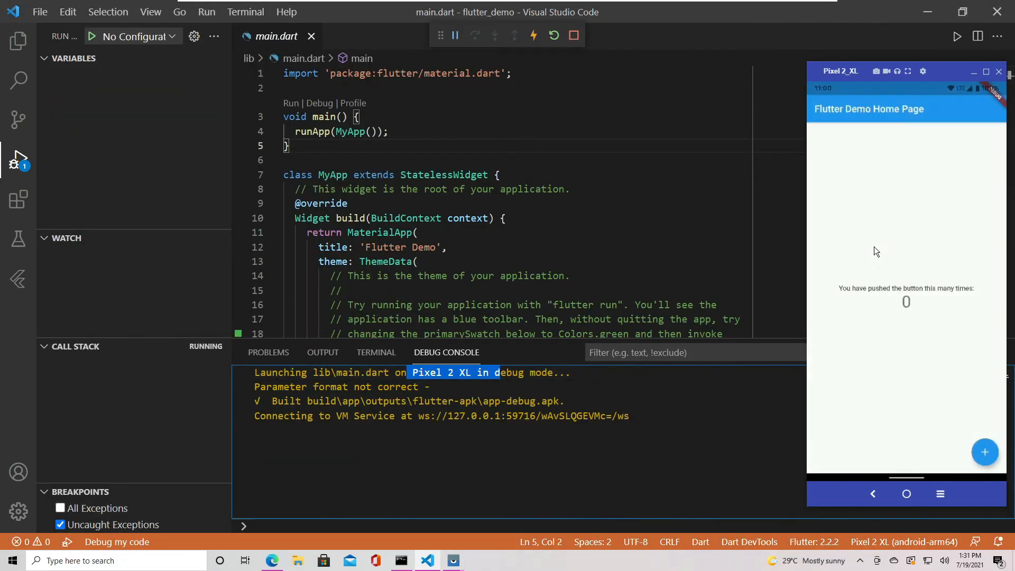
# Remove 'Home Page' from the title, switch Colors.blue to Colors.green, save, and hot restart
pyautogui.click(985, 452)
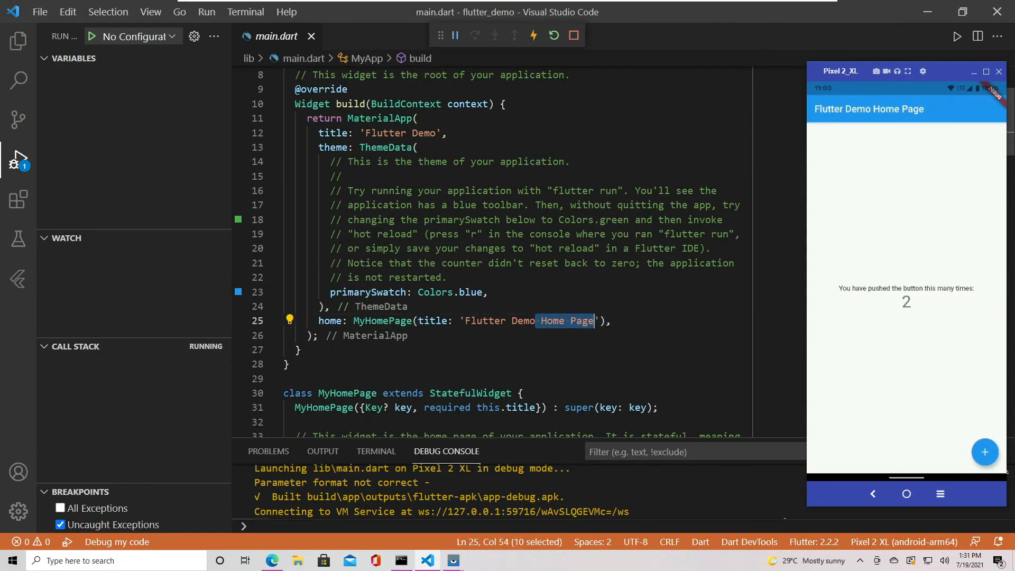
pyautogui.click(39, 11)
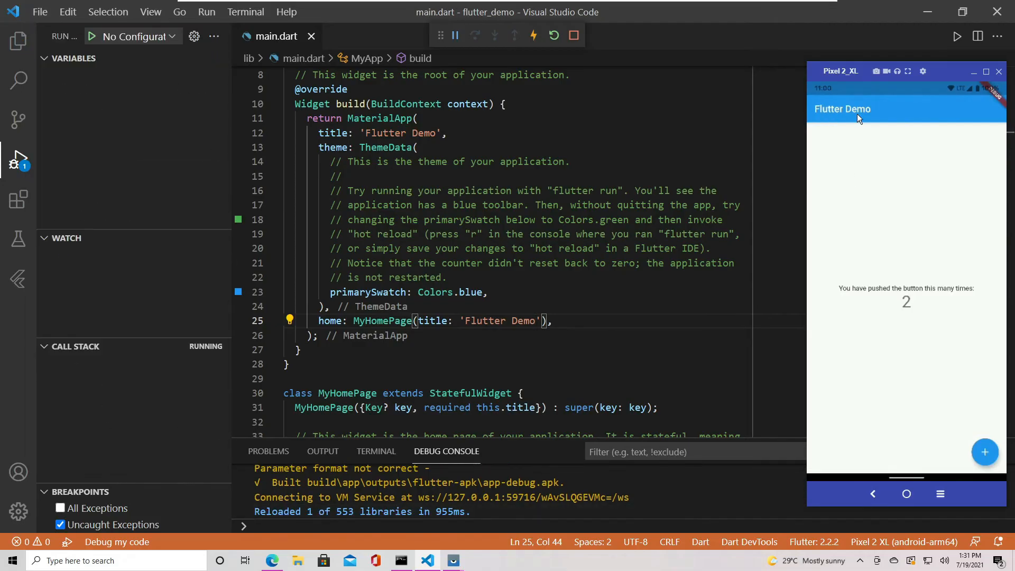
pyautogui.write('green')
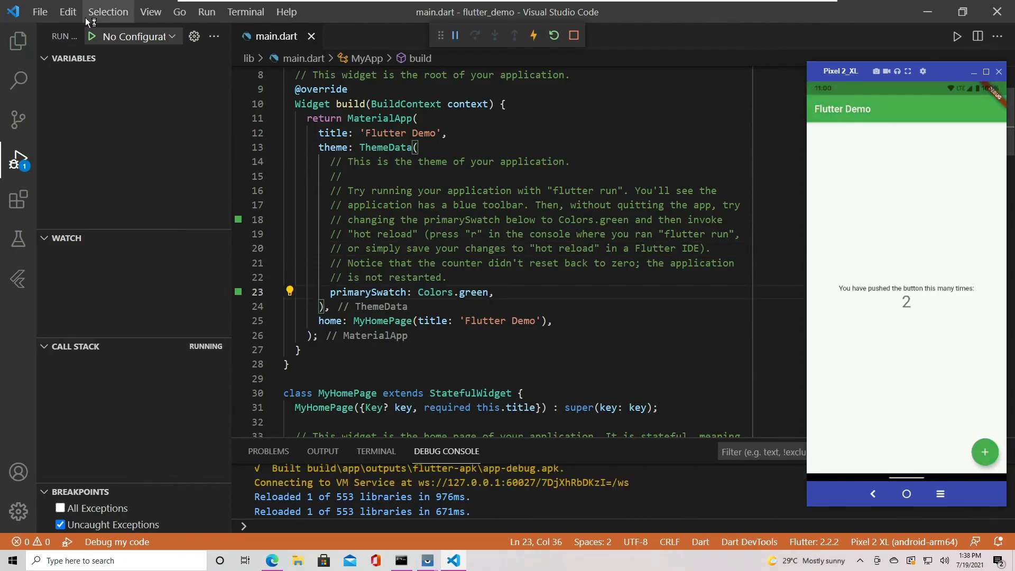
pyautogui.click(40, 11)
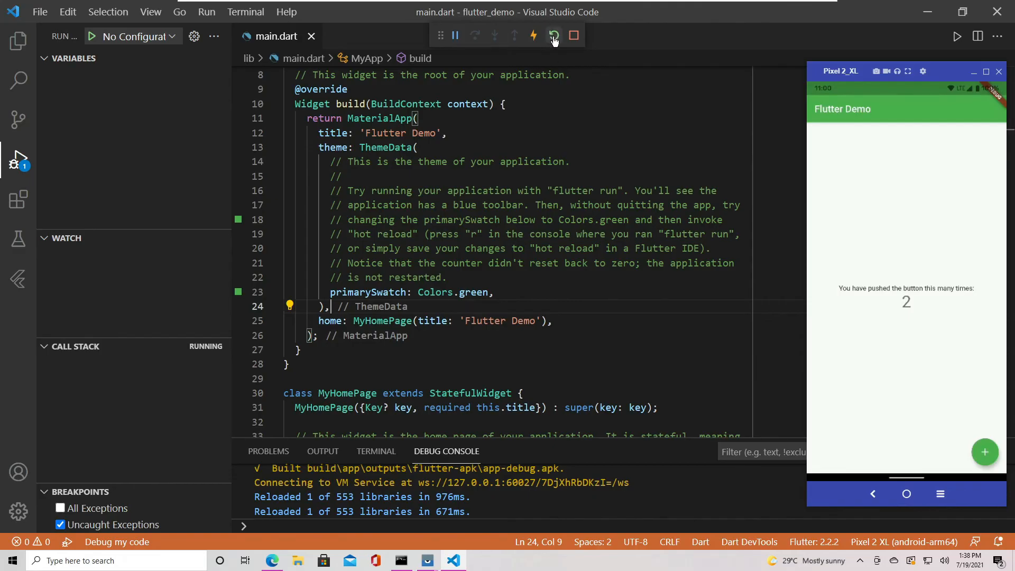
pyautogui.click(555, 35)
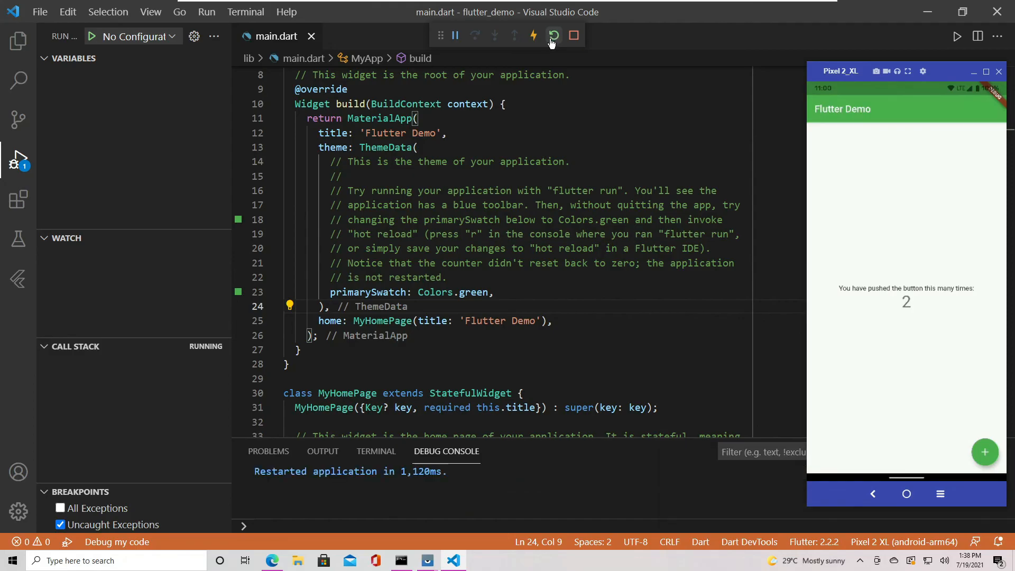
pyautogui.click(553, 35)
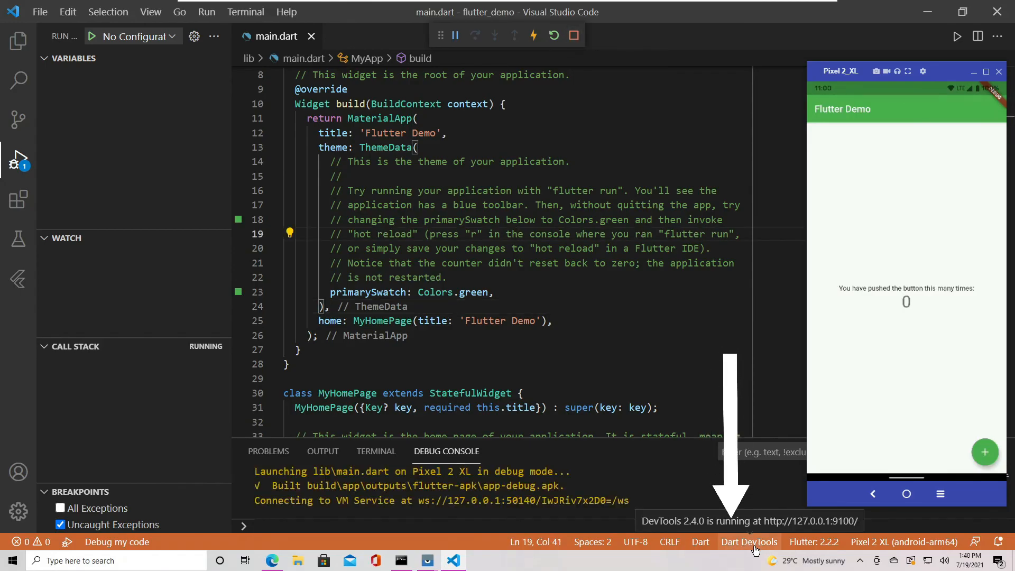
# Open the Dart DevTools page picker from the status bar
pyautogui.click(749, 541)
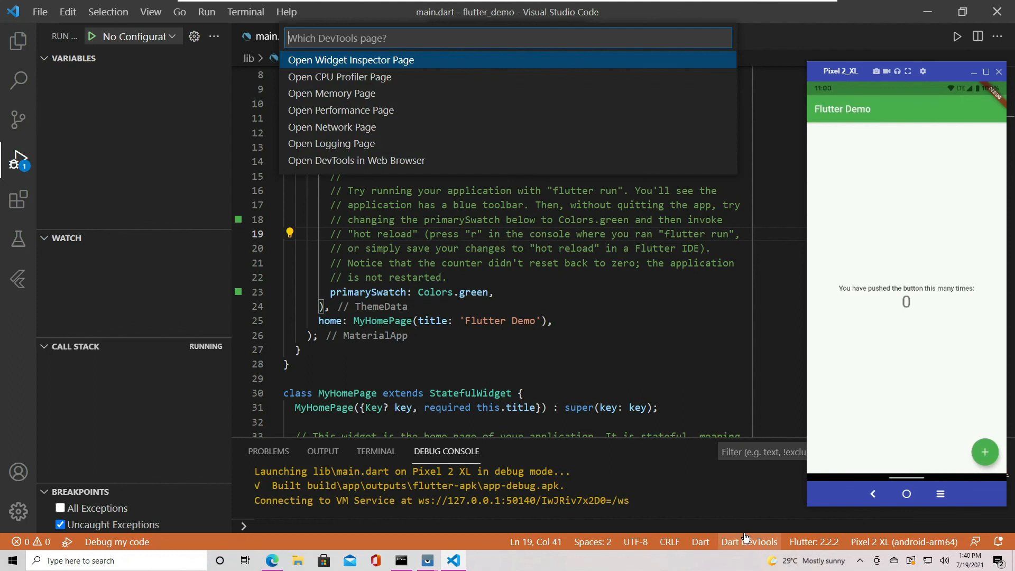
pyautogui.moveTo(371, 111)
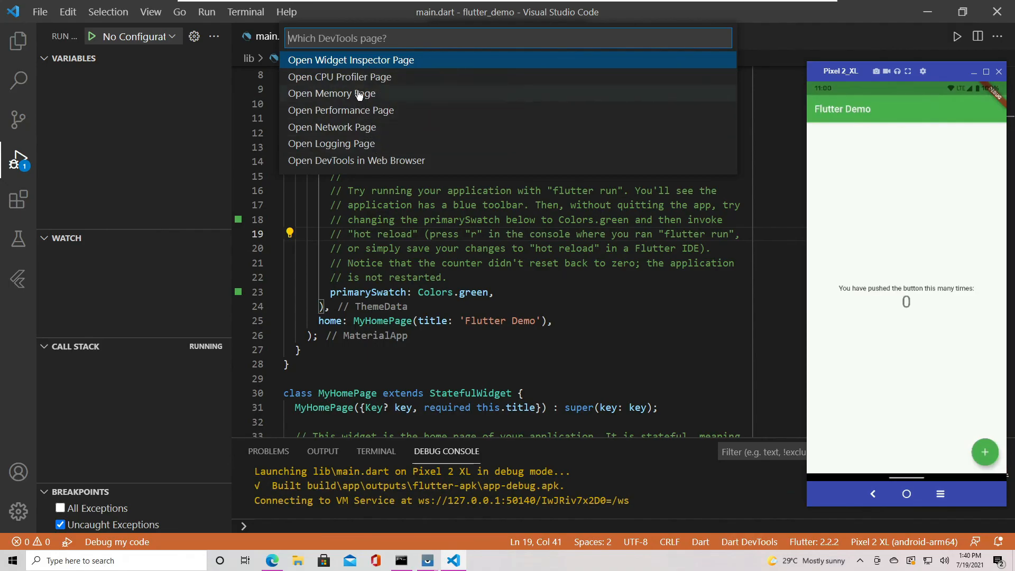
pyautogui.moveTo(383, 67)
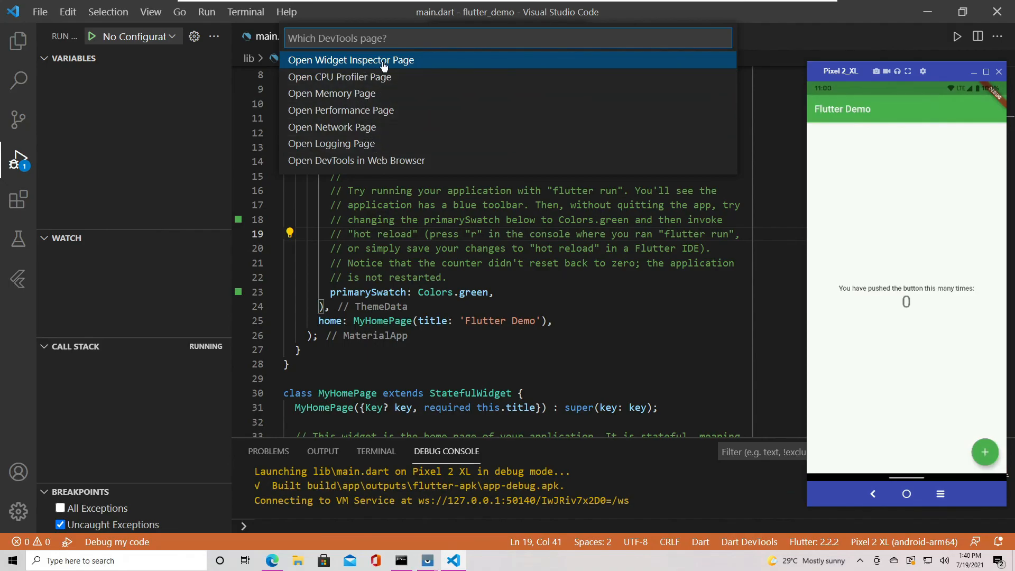